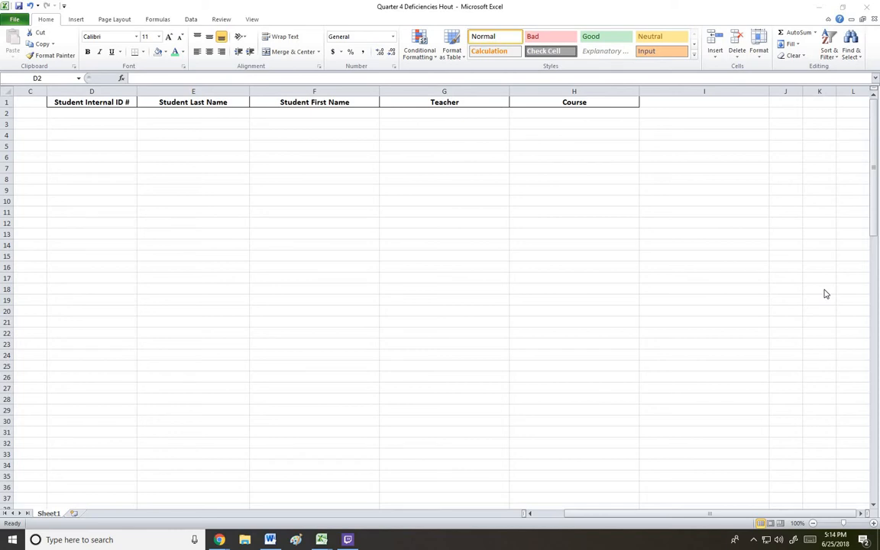
{"action": "mouse_move", "coordinate": [686, 263]}
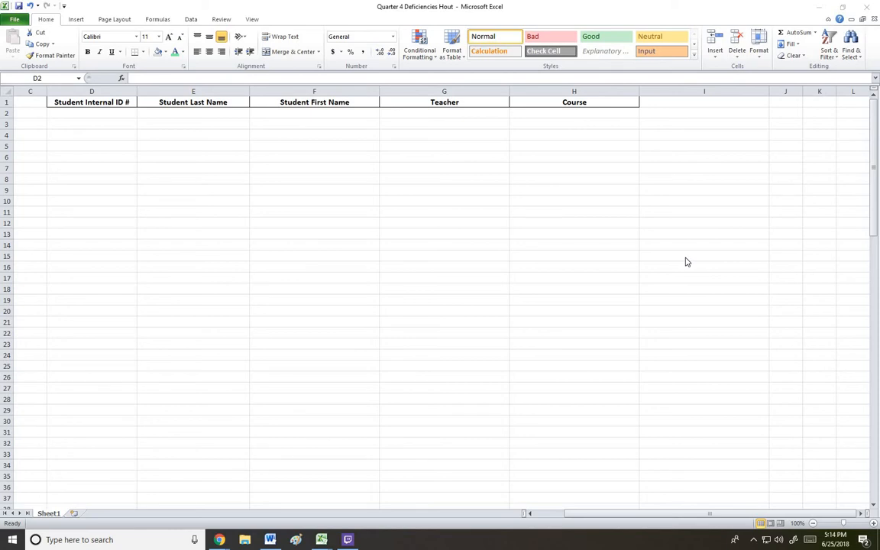
{"action": "mouse_move", "coordinate": [137, 139]}
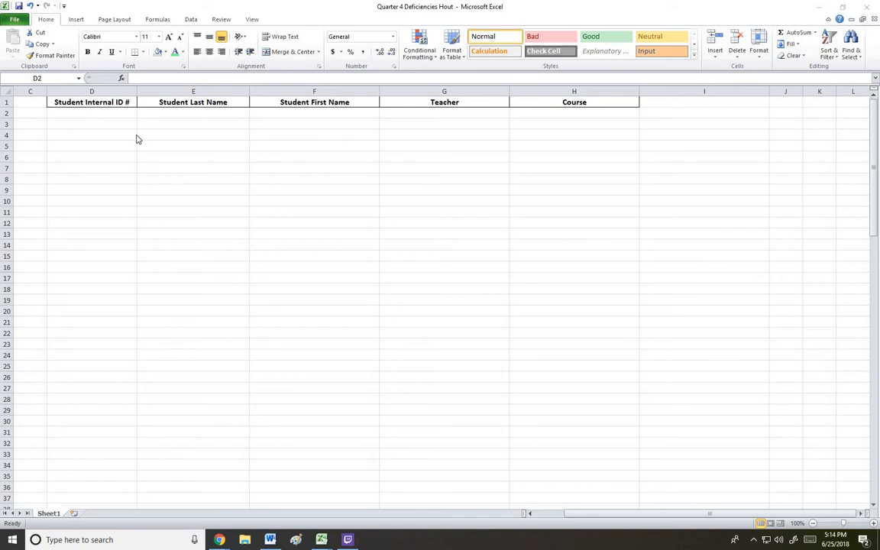
{"action": "mouse_move", "coordinate": [199, 135]}
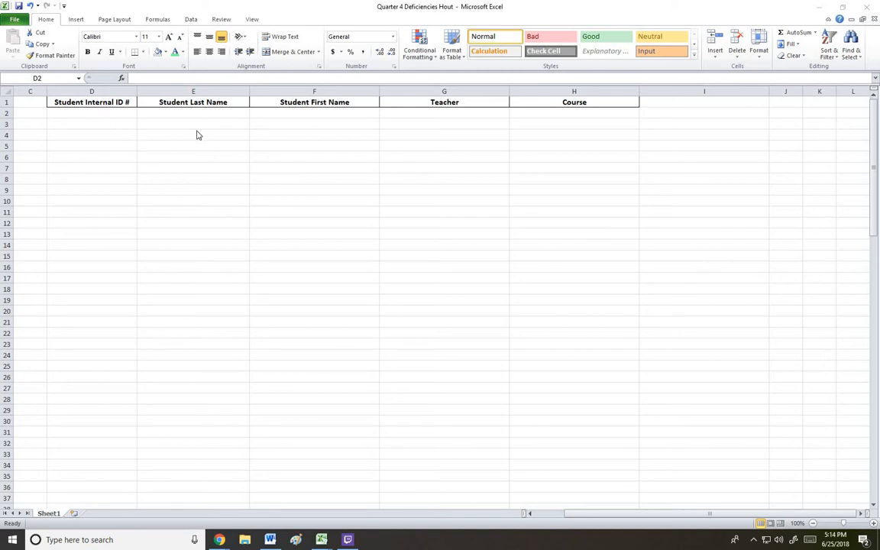
Step: Review the deficiency sheet's last name, first name, course and Student Internal ID cells
{"action": "left_click", "coordinate": [192, 113]}
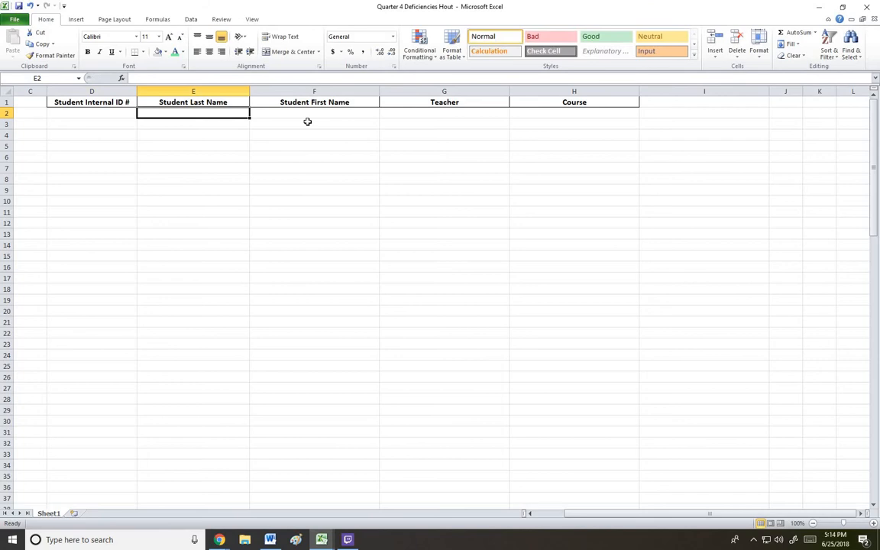
{"action": "left_click", "coordinate": [315, 113]}
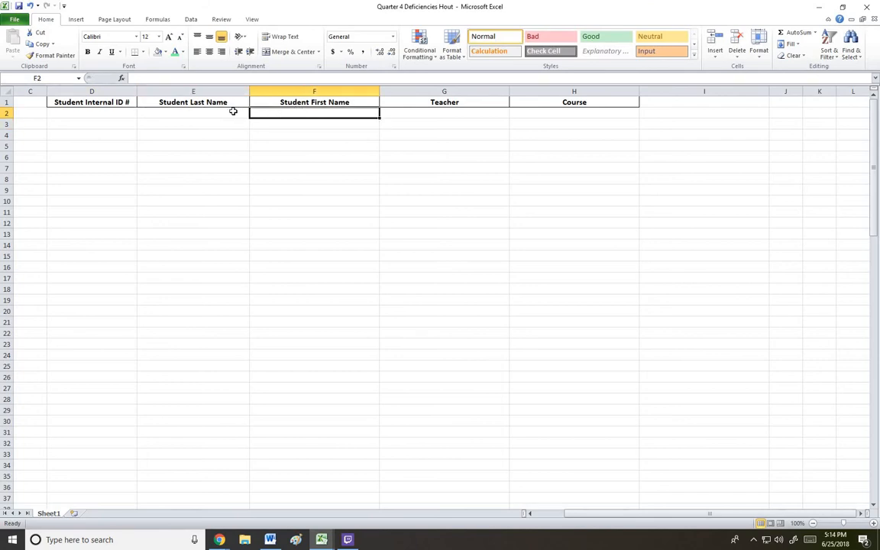
{"action": "mouse_move", "coordinate": [434, 129]}
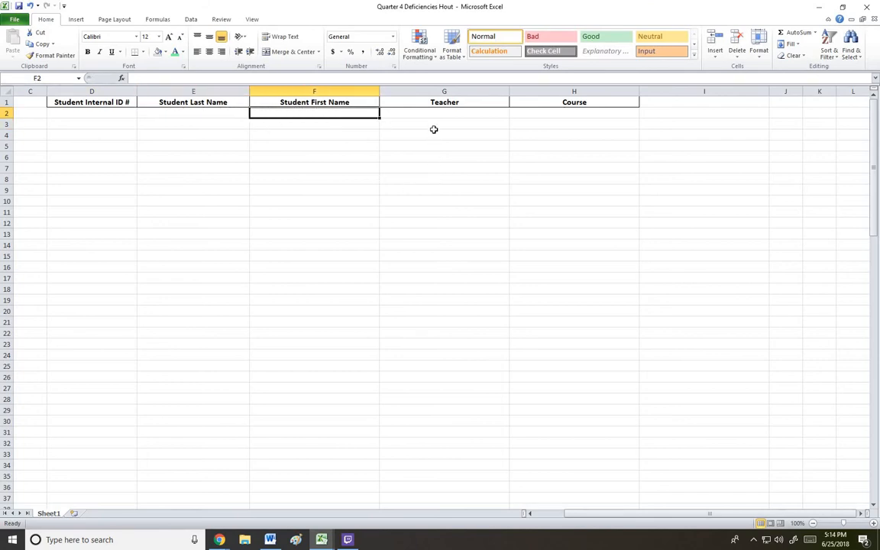
{"action": "left_click", "coordinate": [575, 113]}
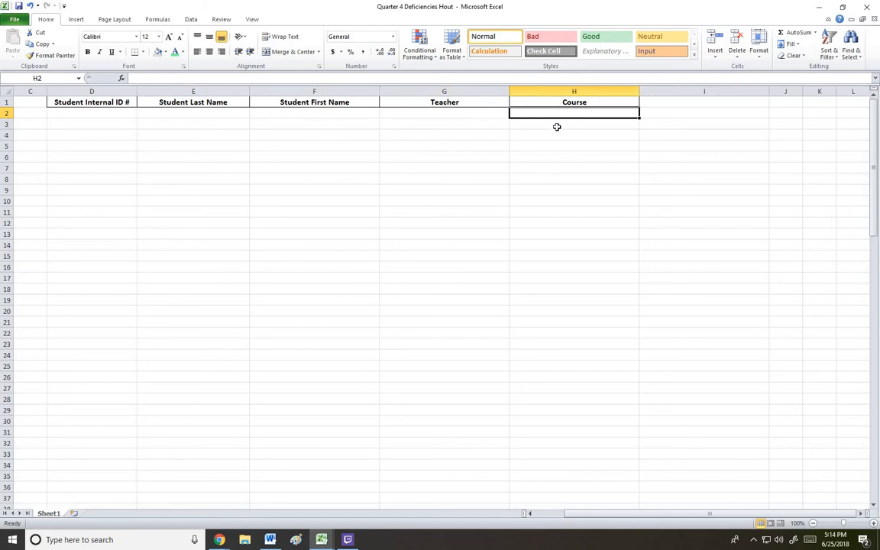
{"action": "mouse_move", "coordinate": [86, 113]}
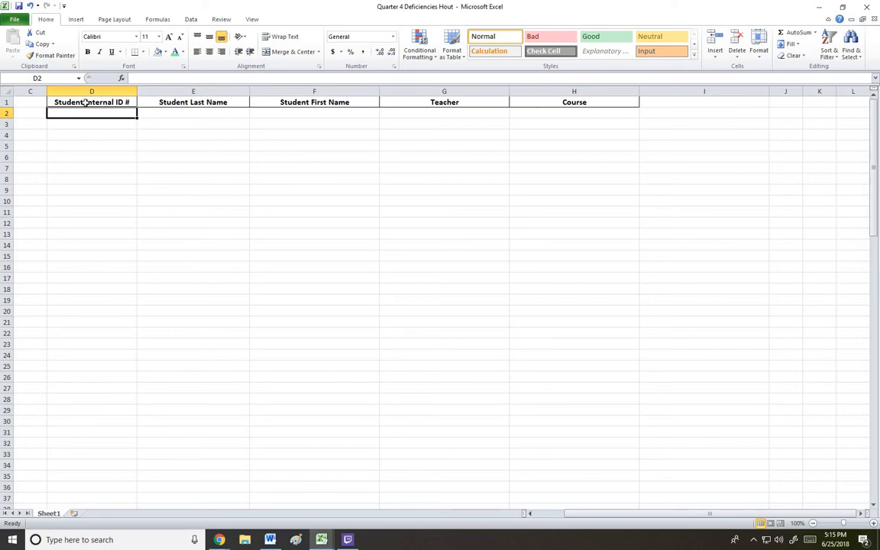
{"action": "left_click", "coordinate": [91, 101]}
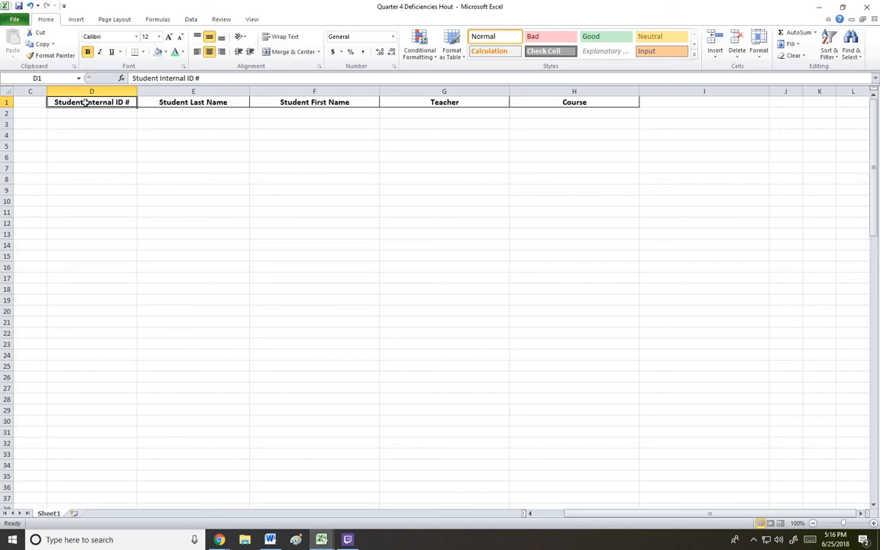
{"action": "mouse_move", "coordinate": [476, 205]}
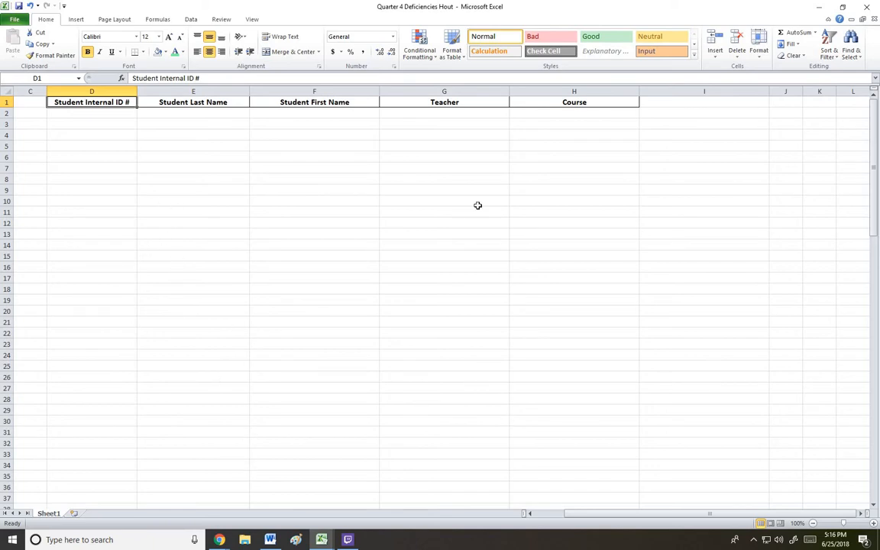
Step: In Skyward, navigate via Teacher Access > My Gradebook to the Period 1 Geometry gradebook
{"action": "left_click", "coordinate": [315, 287]}
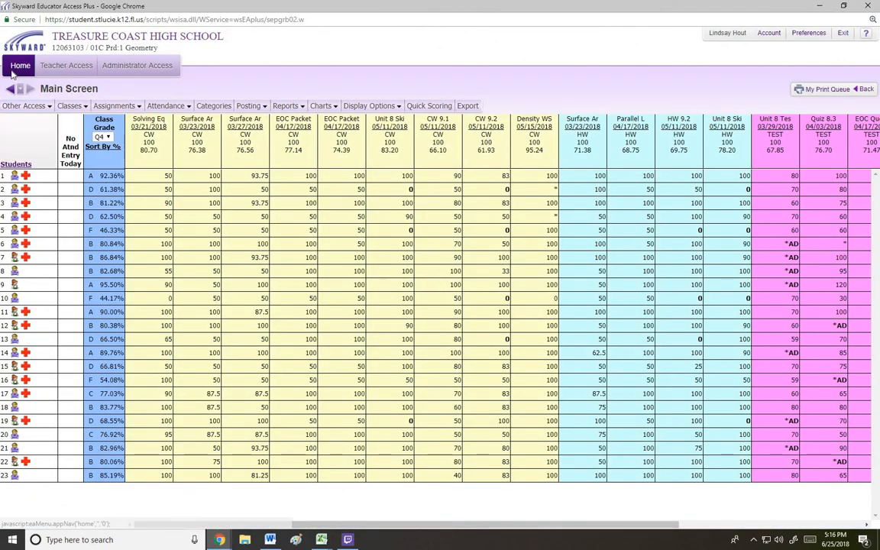
{"action": "left_click", "coordinate": [20, 64]}
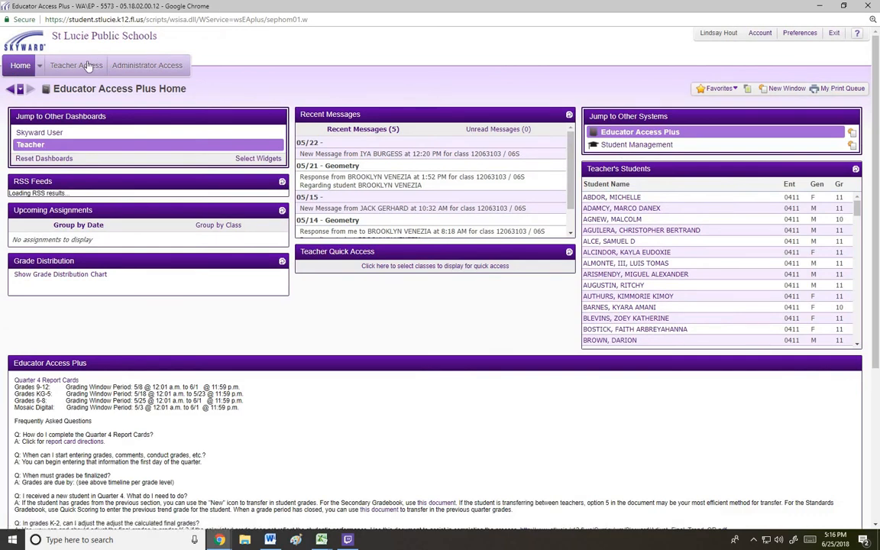
{"action": "left_click", "coordinate": [76, 64]}
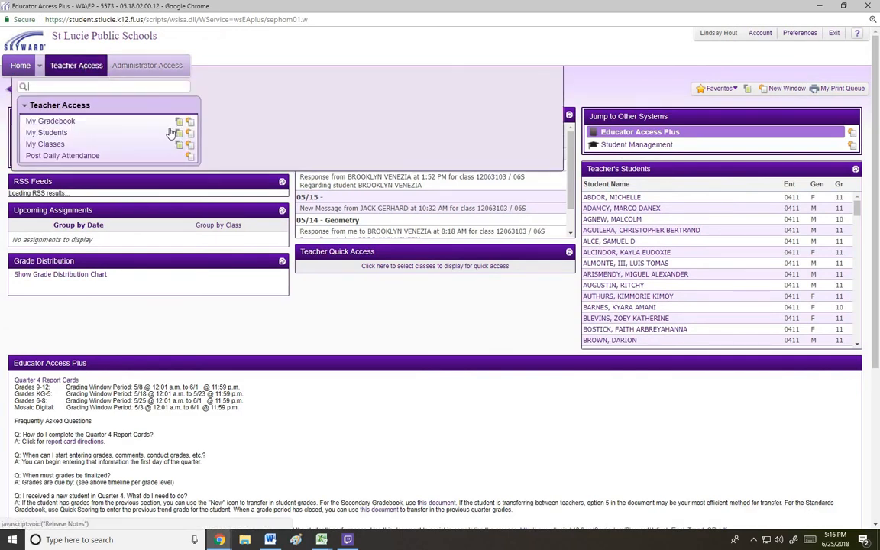
{"action": "left_click", "coordinate": [51, 121]}
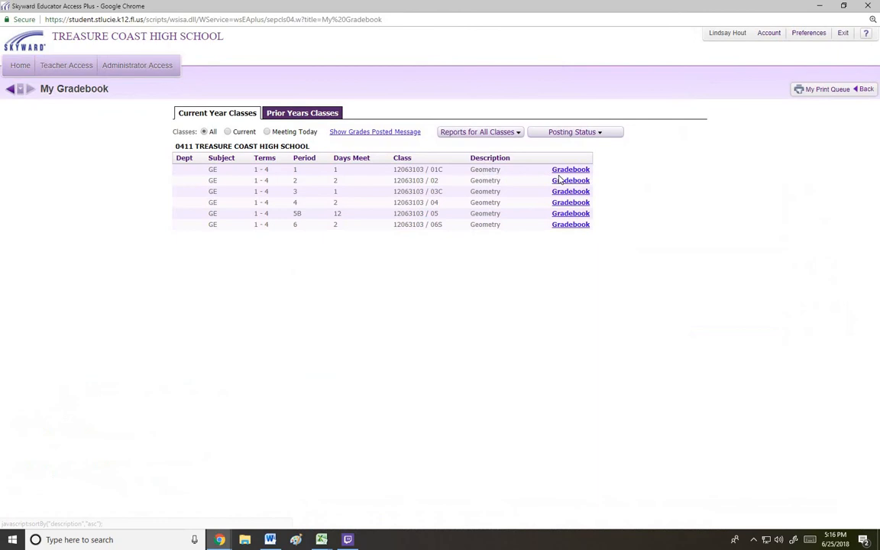
{"action": "left_click", "coordinate": [570, 168]}
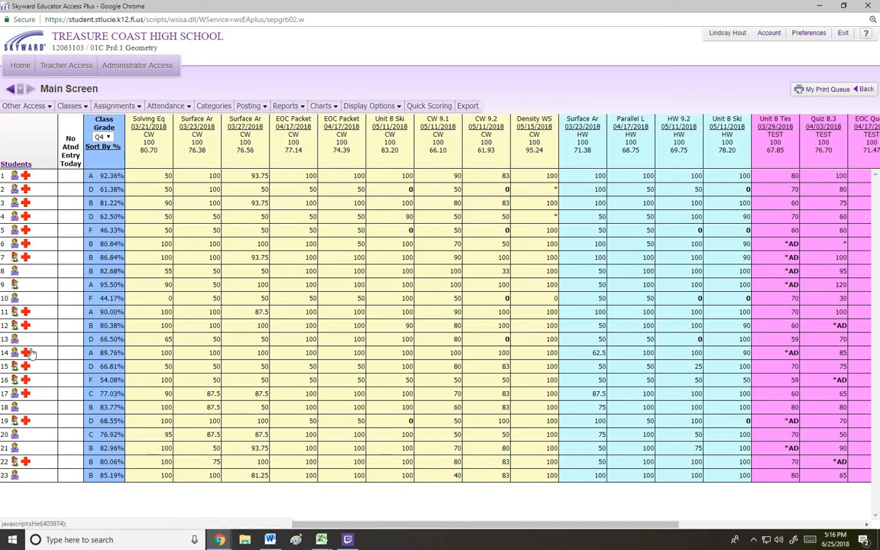
{"action": "mouse_move", "coordinate": [15, 339]}
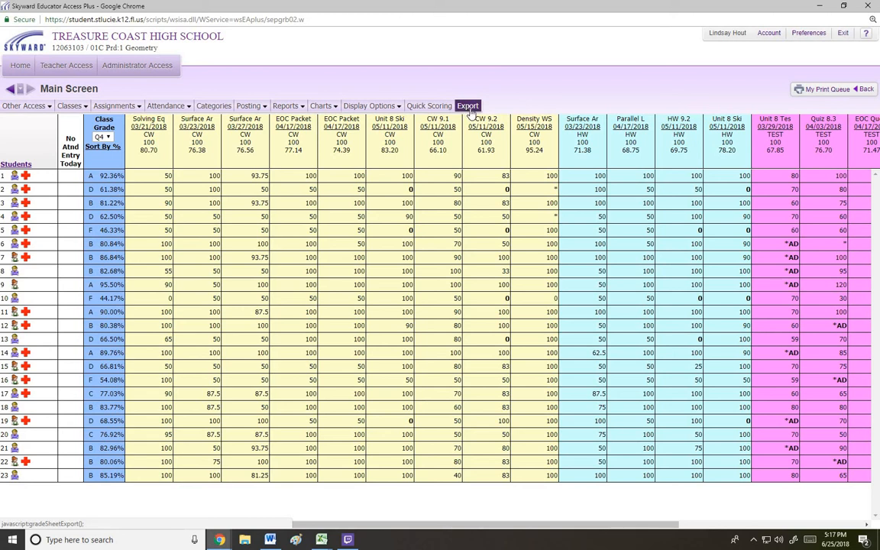
Step: Export the gradebook and open the downloaded CSV in Excel
{"action": "left_click", "coordinate": [468, 106]}
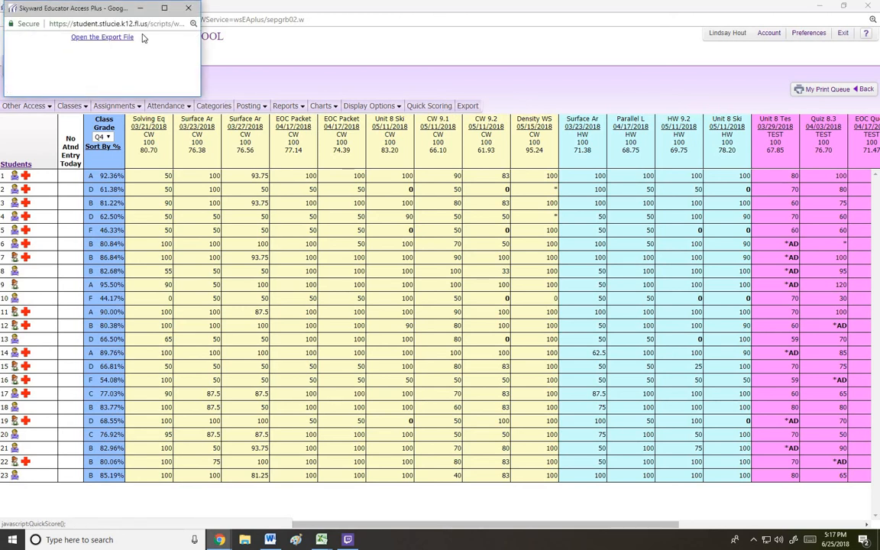
{"action": "left_click", "coordinate": [101, 36]}
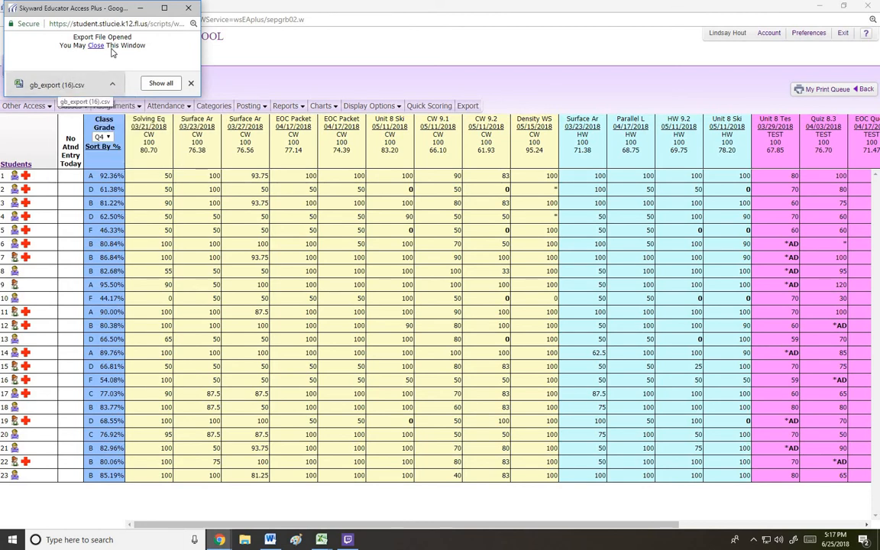
{"action": "left_click", "coordinate": [95, 46]}
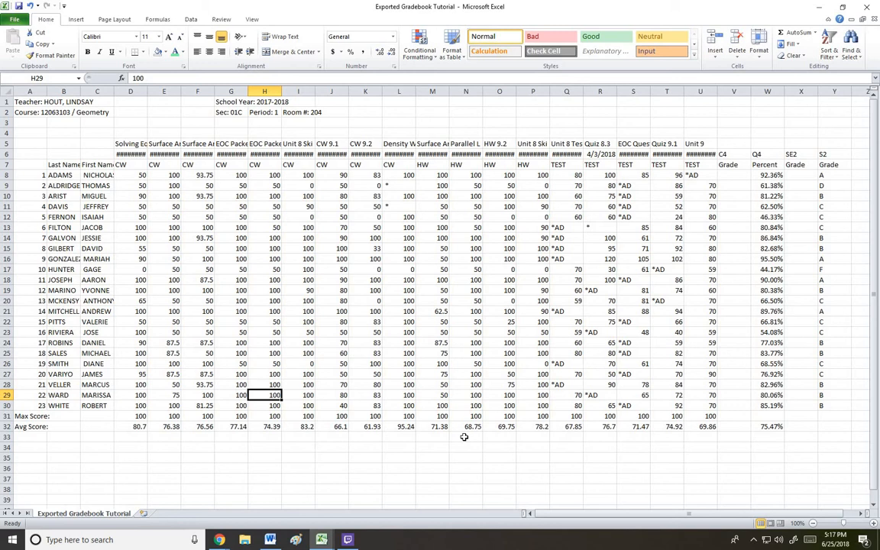
{"action": "mouse_move", "coordinate": [95, 309]}
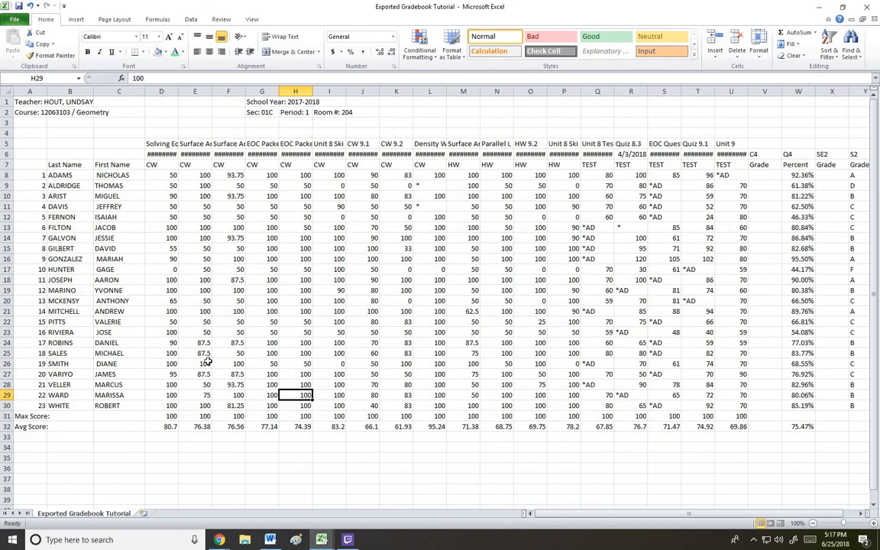
Step: Delete the assignment score columns, leaving names, Q4 Percent and Grade
{"action": "left_click", "coordinate": [71, 174]}
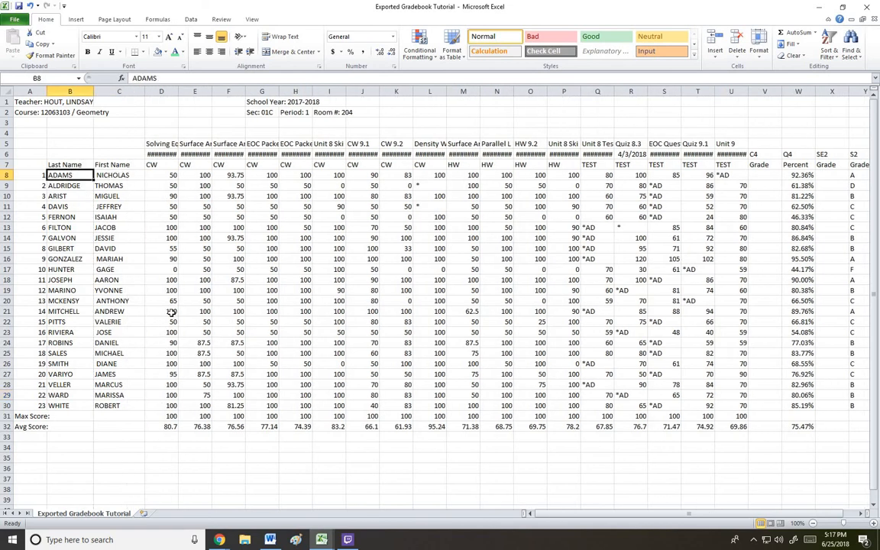
{"action": "mouse_move", "coordinate": [153, 350]}
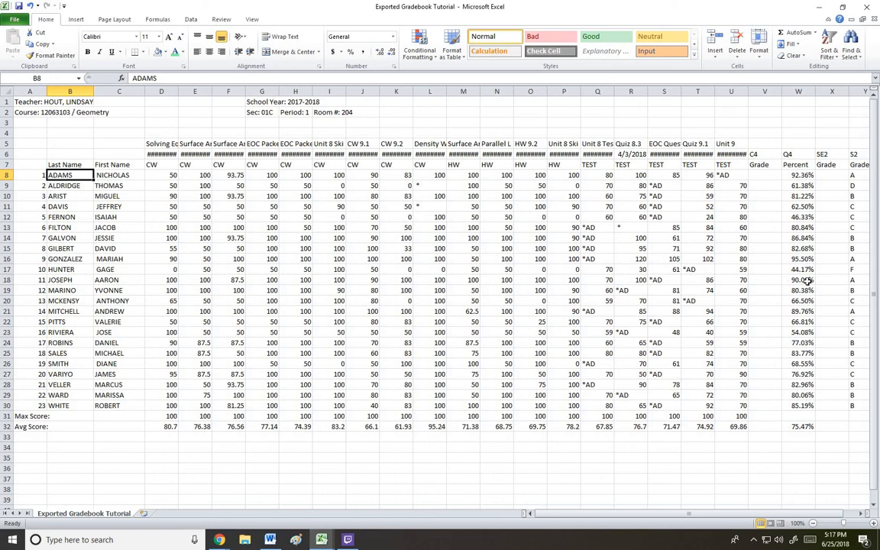
{"action": "left_click", "coordinate": [162, 91]}
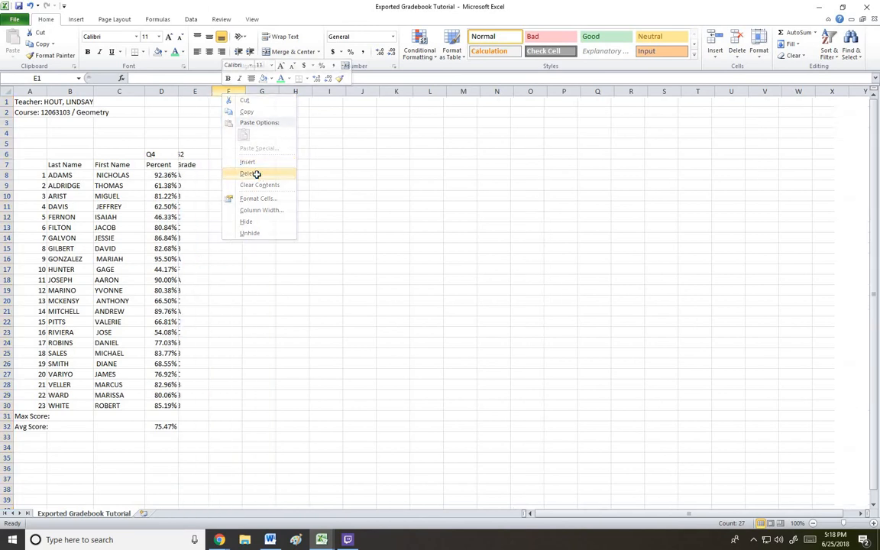
Step: Delete the Grade column and clear the student numbers from A8:A30
{"action": "left_click", "coordinate": [248, 175]}
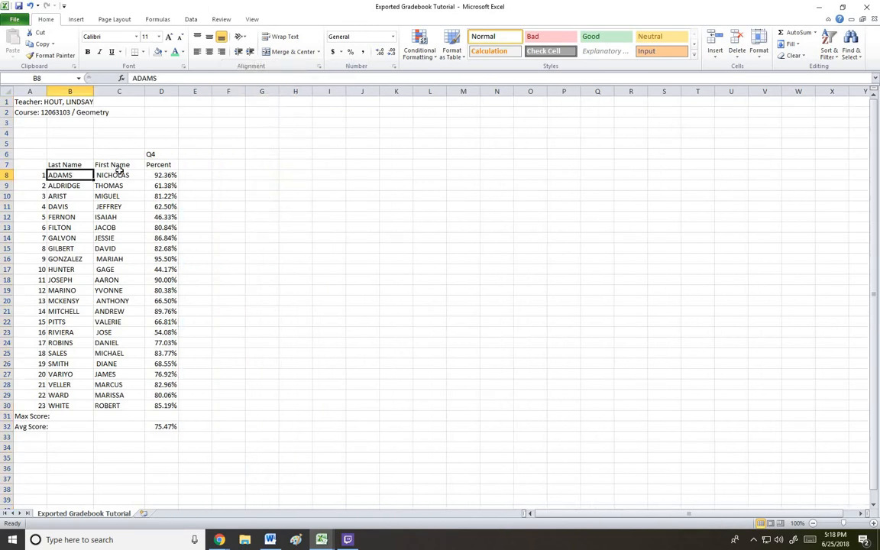
{"action": "left_click", "coordinate": [119, 175]}
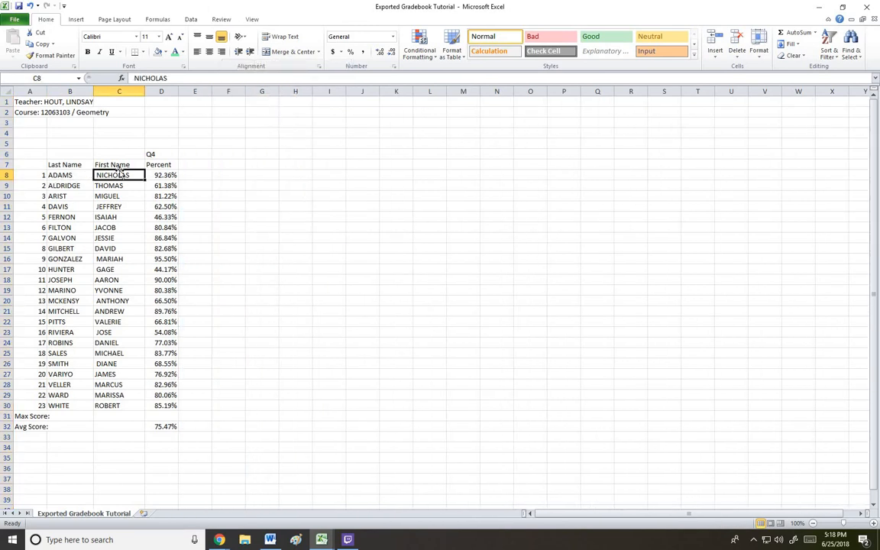
{"action": "left_click_drag", "start_coordinate": [29, 174], "coordinate": [71, 300]}
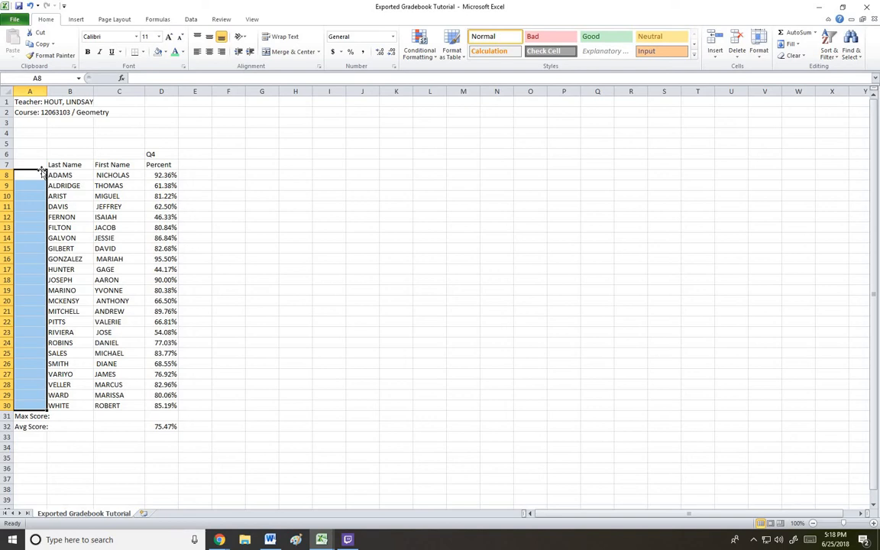
{"action": "left_click", "coordinate": [29, 165]}
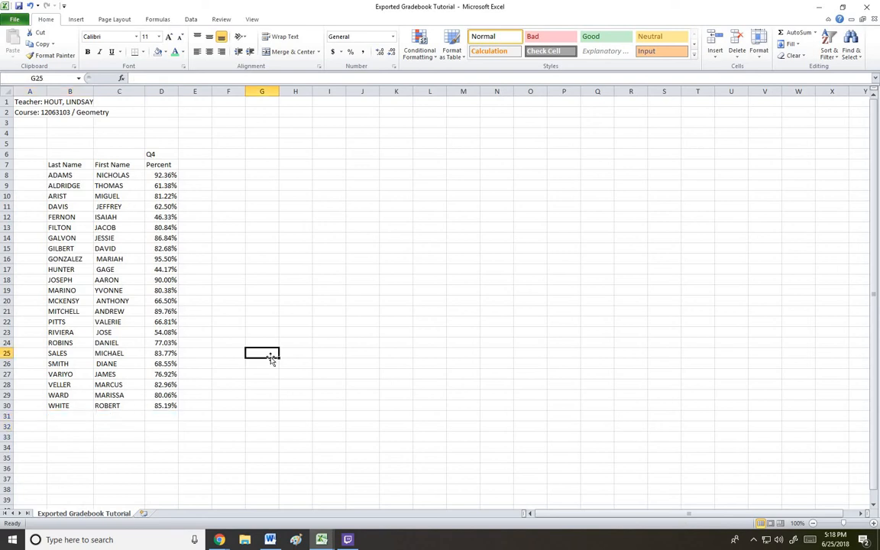
{"action": "mouse_move", "coordinate": [269, 340]}
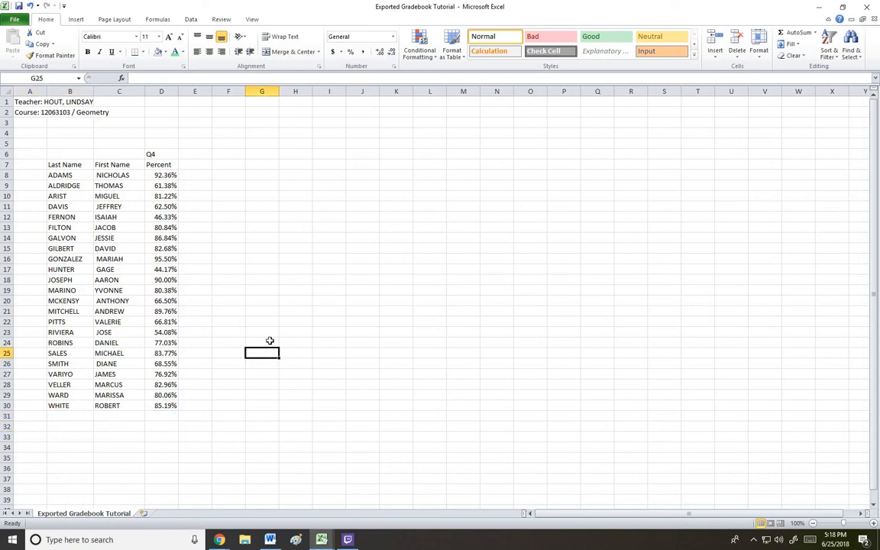
{"action": "mouse_move", "coordinate": [178, 292]}
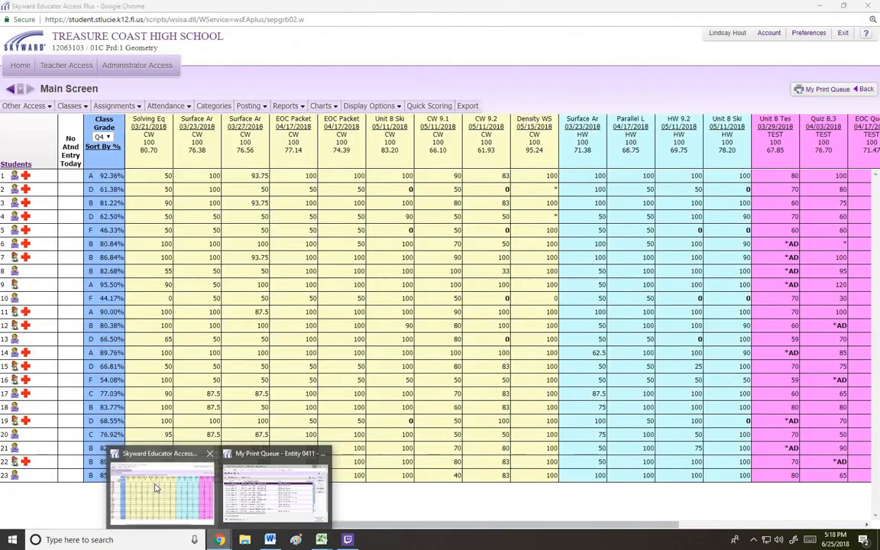
Step: In Skyward, choose Reports > Class Roster and modify the Student Name - Class Roster template
{"action": "left_click", "coordinate": [286, 105]}
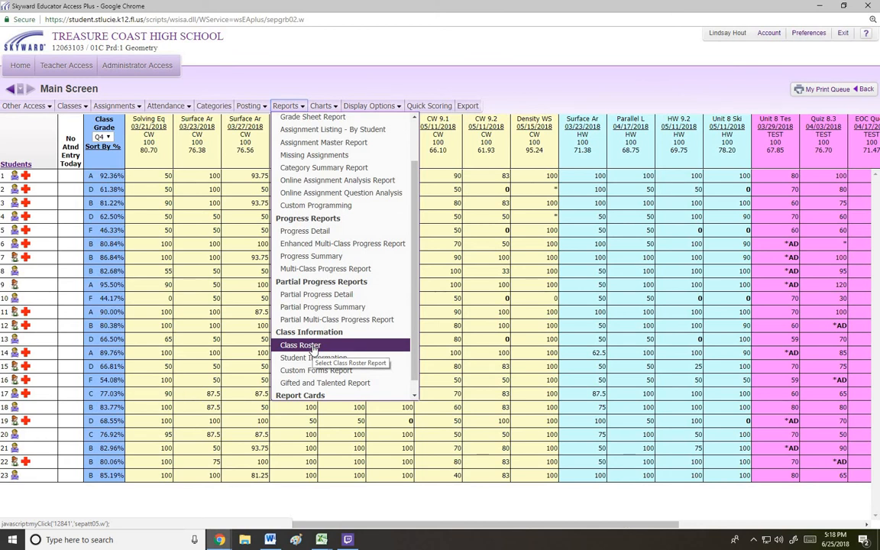
{"action": "left_click", "coordinate": [300, 345]}
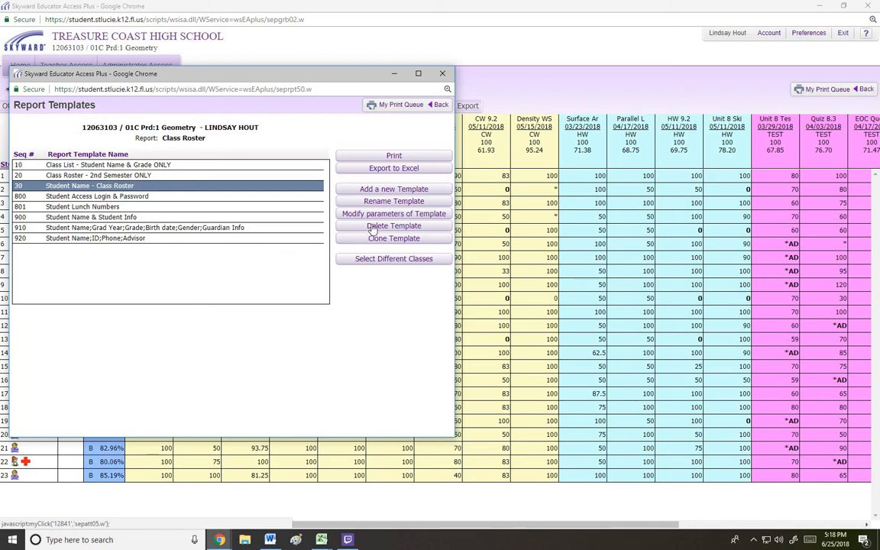
{"action": "mouse_move", "coordinate": [394, 213]}
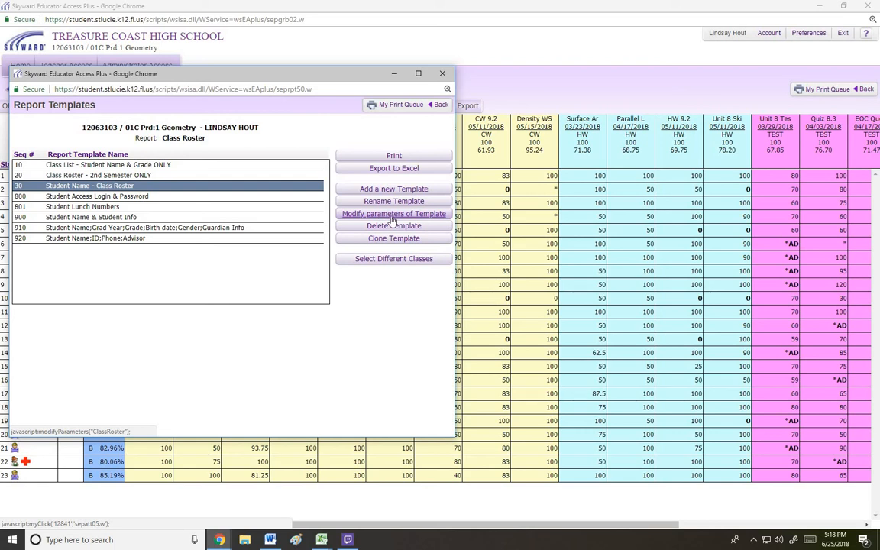
{"action": "left_click", "coordinate": [394, 214]}
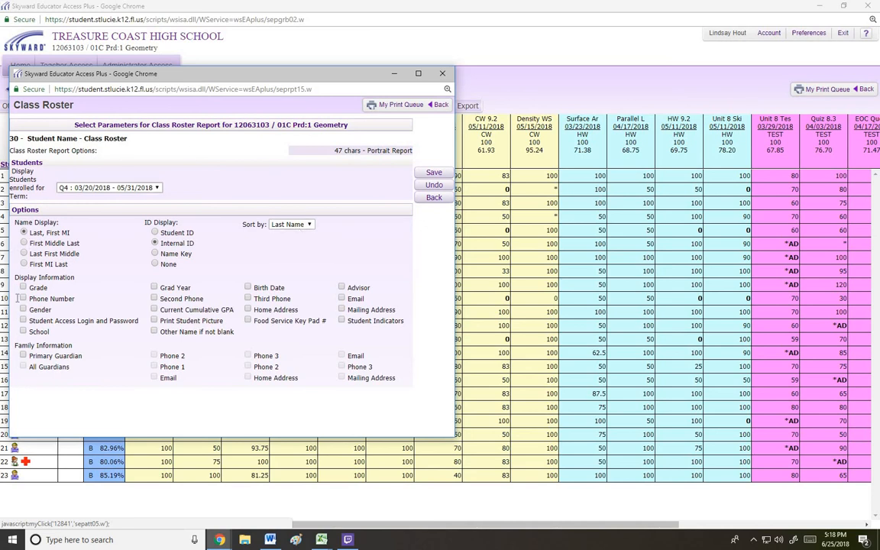
{"action": "mouse_move", "coordinate": [296, 297]}
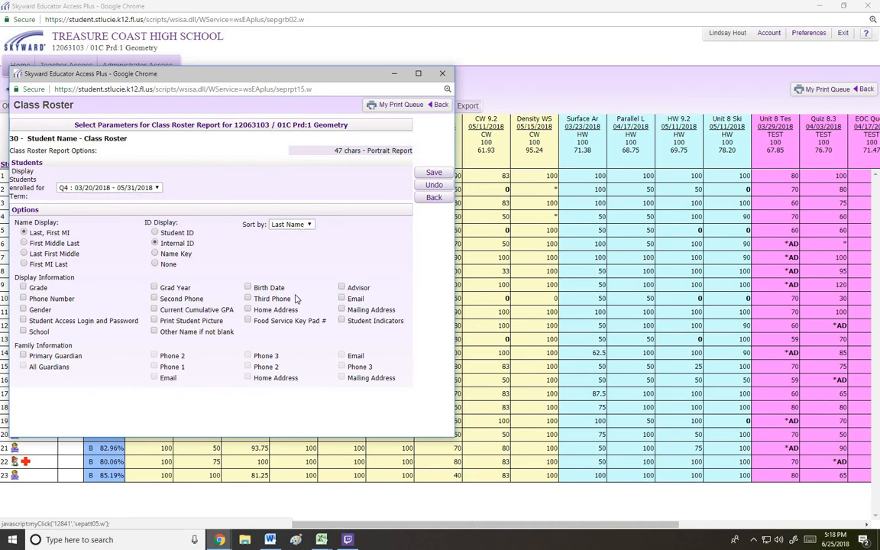
{"action": "mouse_move", "coordinate": [226, 275]}
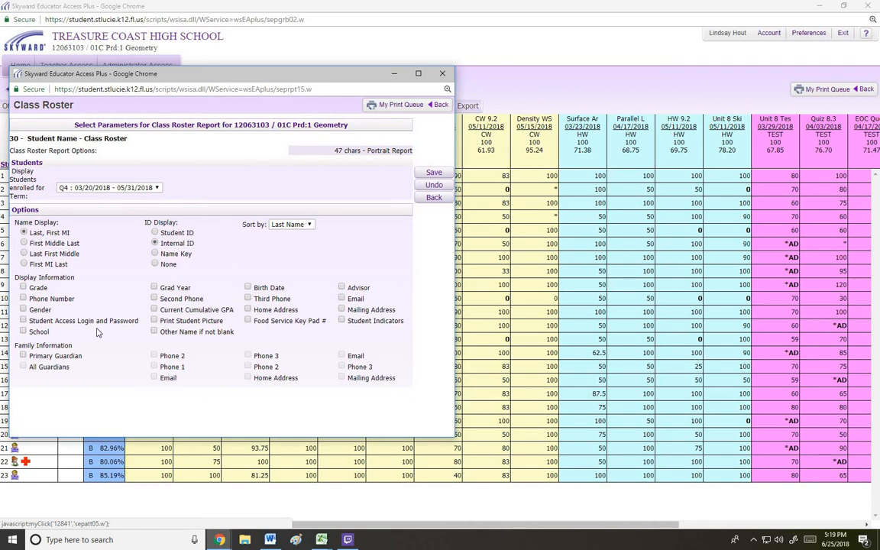
{"action": "mouse_move", "coordinate": [305, 342]}
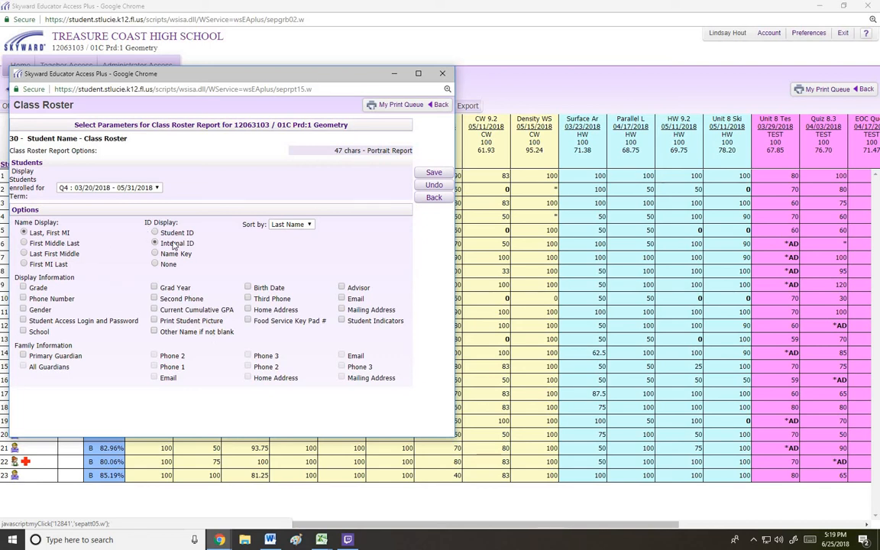
Step: Set ID Display to Internal ID and keep the Q4 03/20/2018 - 05/31/2018 term
{"action": "left_click", "coordinate": [156, 186]}
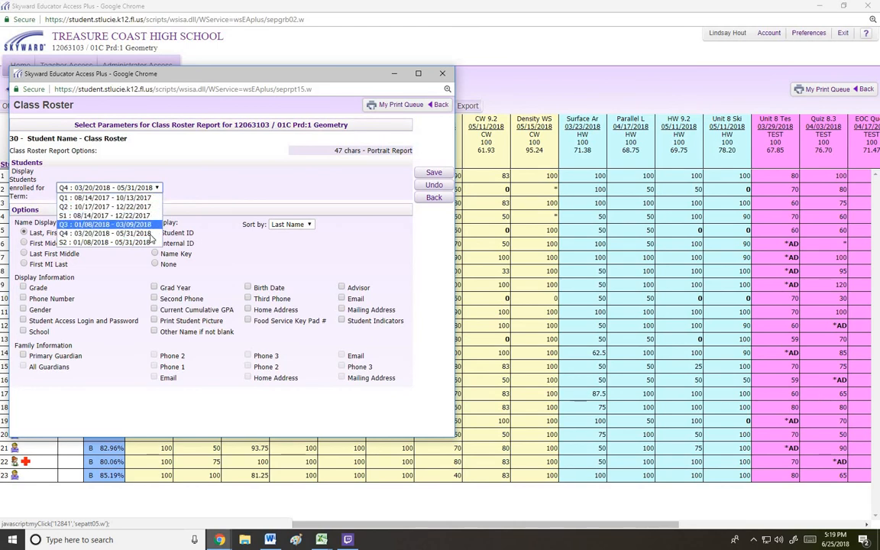
{"action": "left_click", "coordinate": [107, 232]}
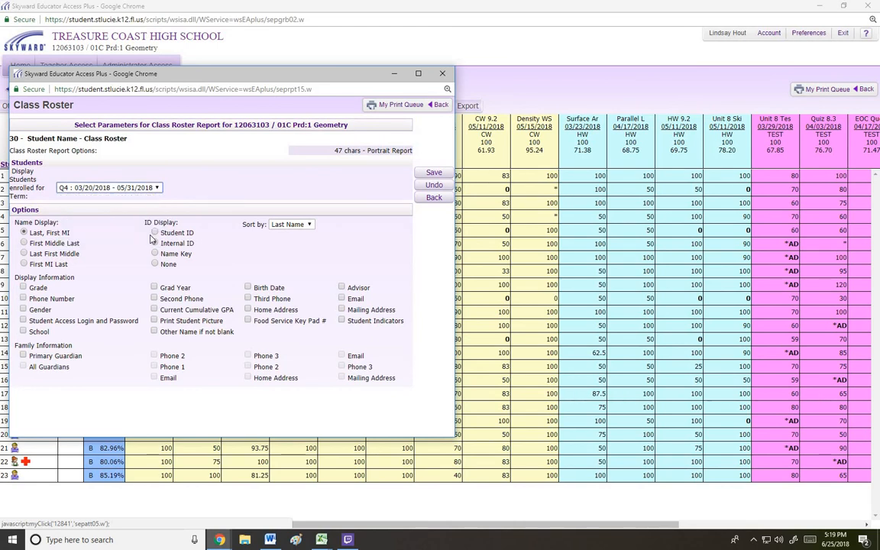
{"action": "left_click", "coordinate": [156, 243]}
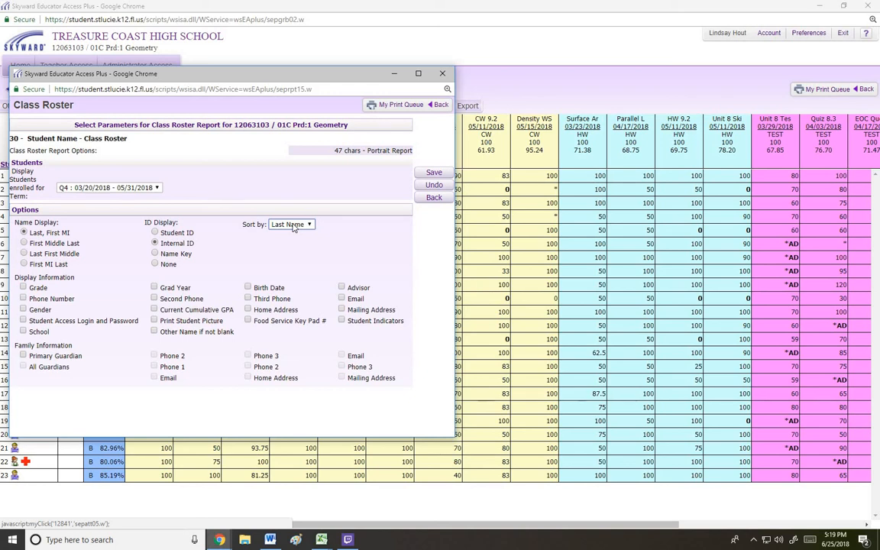
{"action": "mouse_move", "coordinate": [391, 189]}
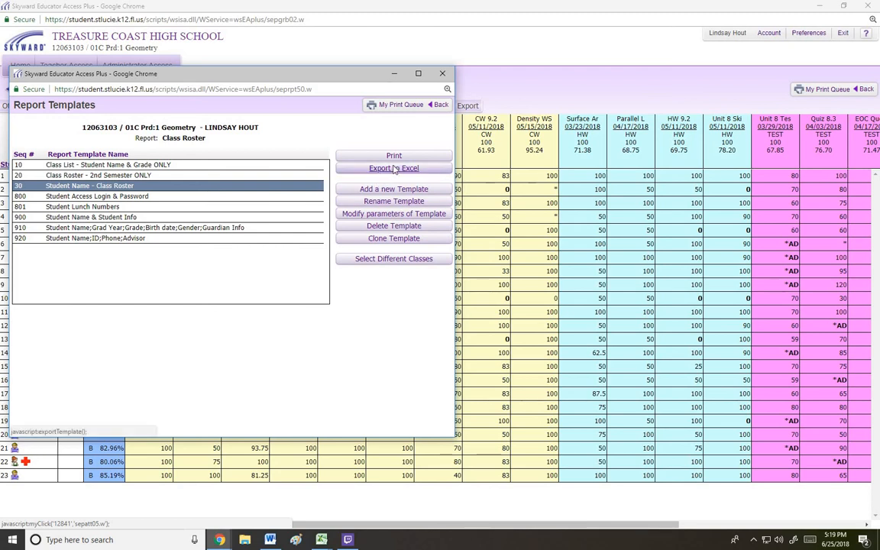
Step: Run the Class Roster report to Excel and download its CSV from My Print Queue
{"action": "left_click", "coordinate": [394, 168]}
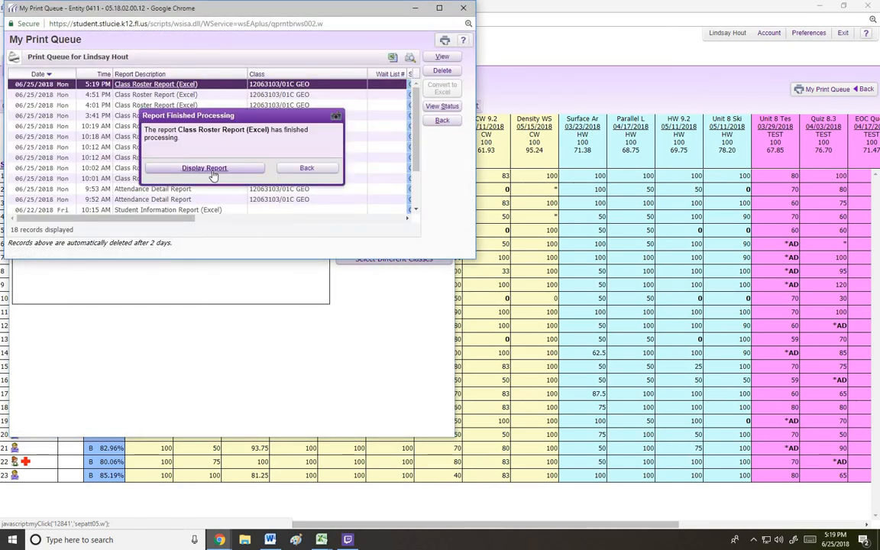
{"action": "left_click", "coordinate": [205, 167]}
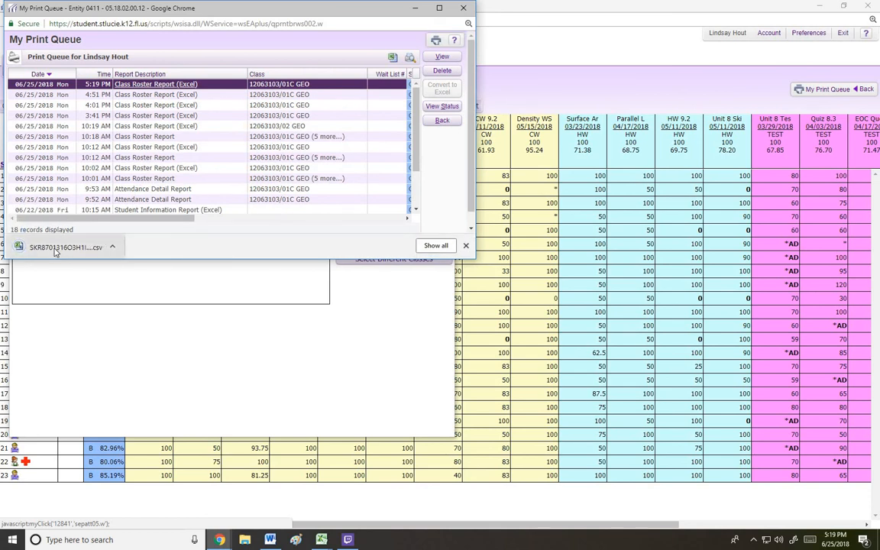
{"action": "mouse_move", "coordinate": [64, 248]}
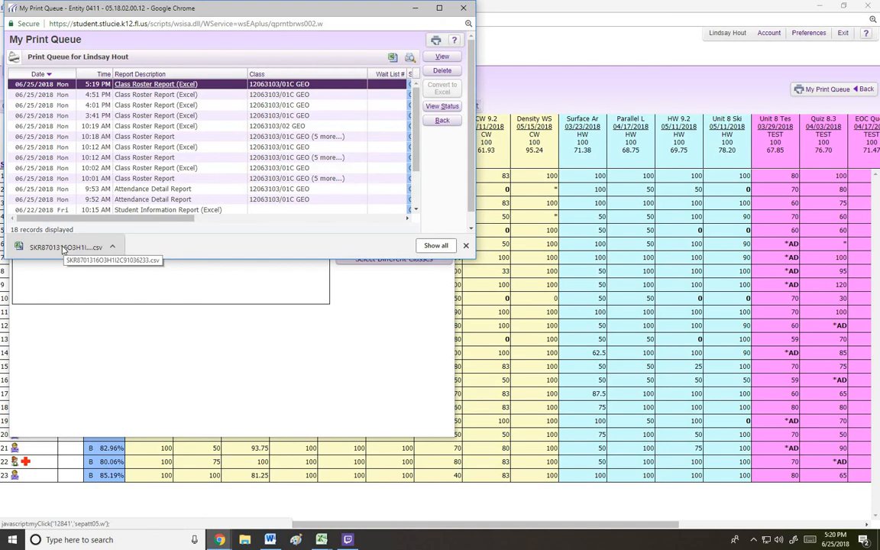
{"action": "mouse_move", "coordinate": [262, 296]}
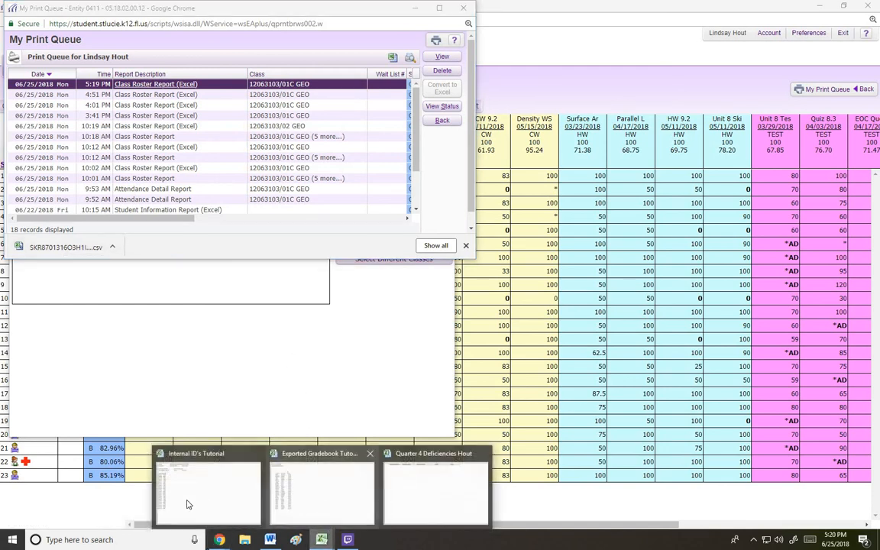
Step: Copy the internal IDs into column A of the gradebook beside the student names
{"action": "left_click", "coordinate": [206, 492]}
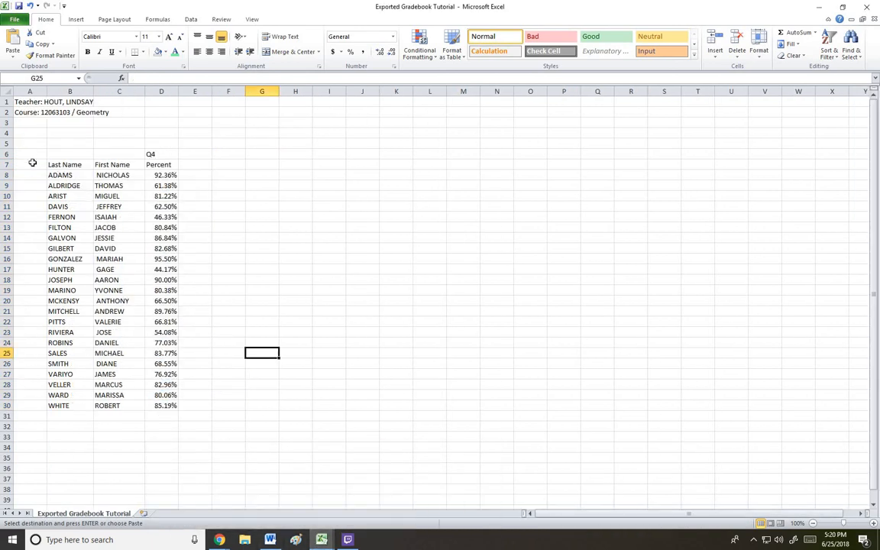
{"action": "left_click", "coordinate": [29, 165]}
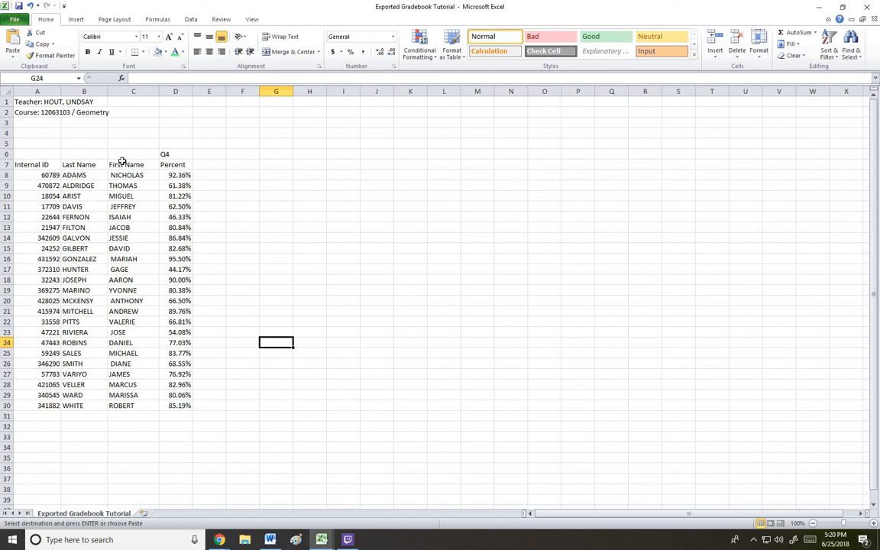
{"action": "mouse_move", "coordinate": [136, 162]}
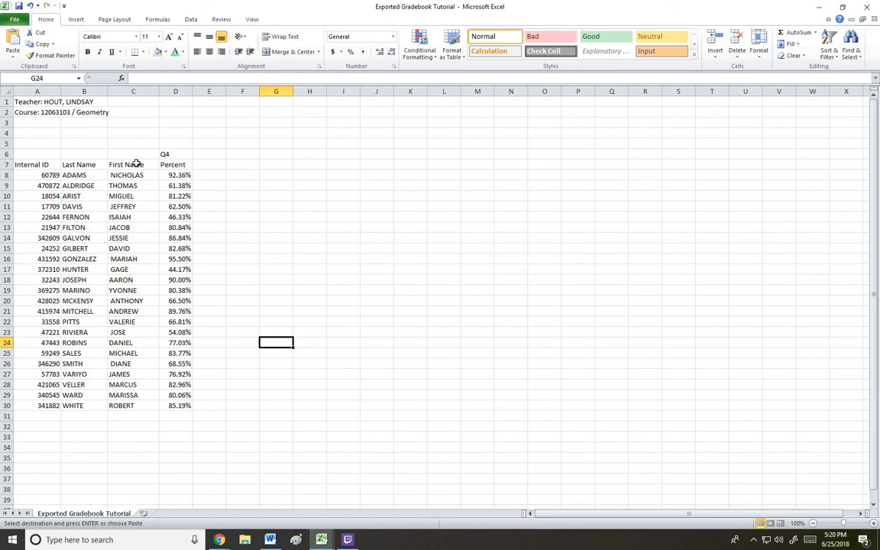
{"action": "mouse_move", "coordinate": [193, 314]}
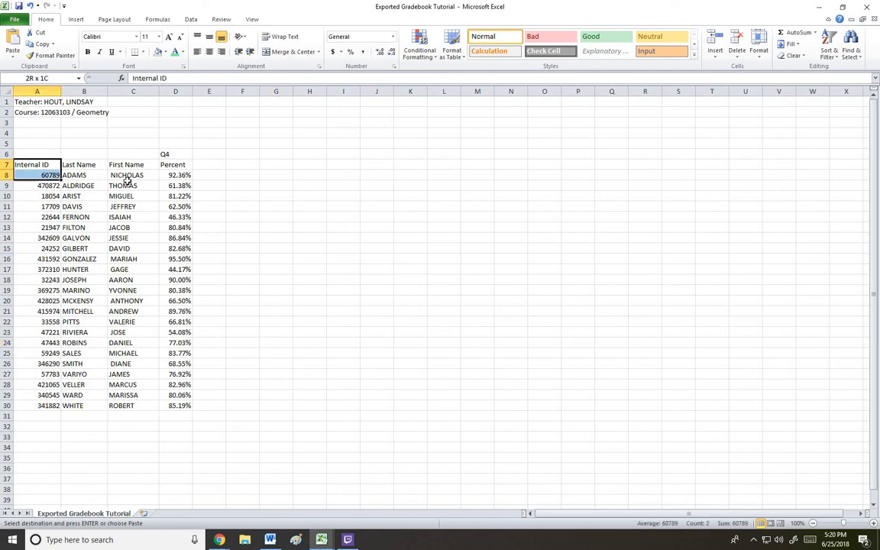
Step: Custom-sort A7:D30 by Percent from largest to smallest
{"action": "left_click_drag", "start_coordinate": [36, 174], "coordinate": [174, 407]}
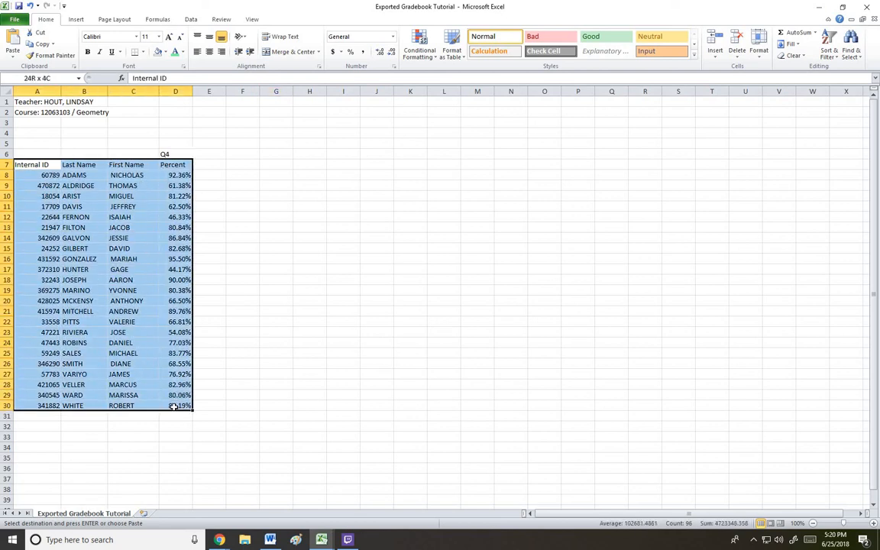
{"action": "right_click", "coordinate": [180, 331]}
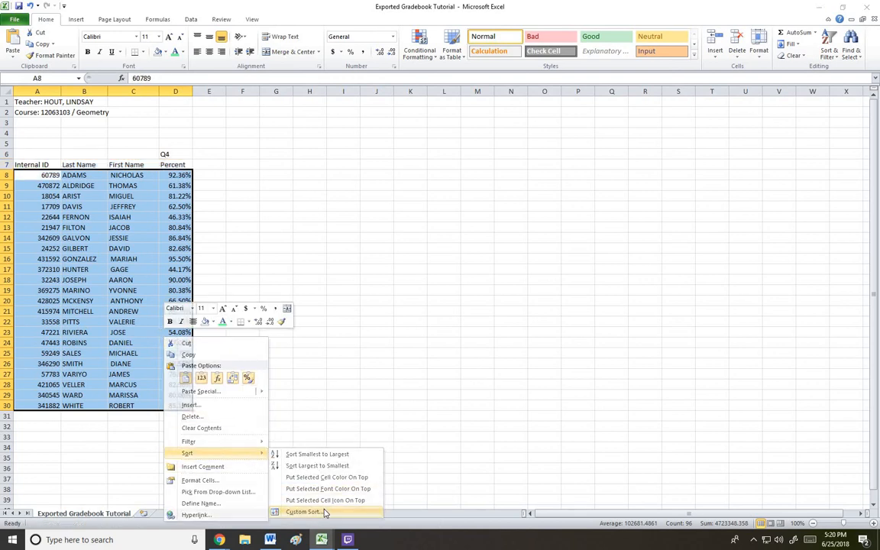
{"action": "left_click", "coordinate": [302, 510]}
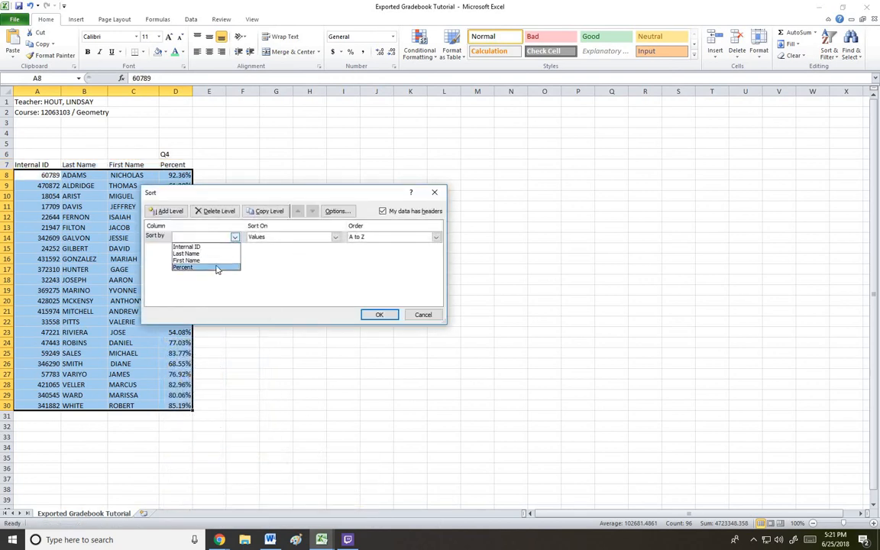
{"action": "left_click", "coordinate": [183, 266]}
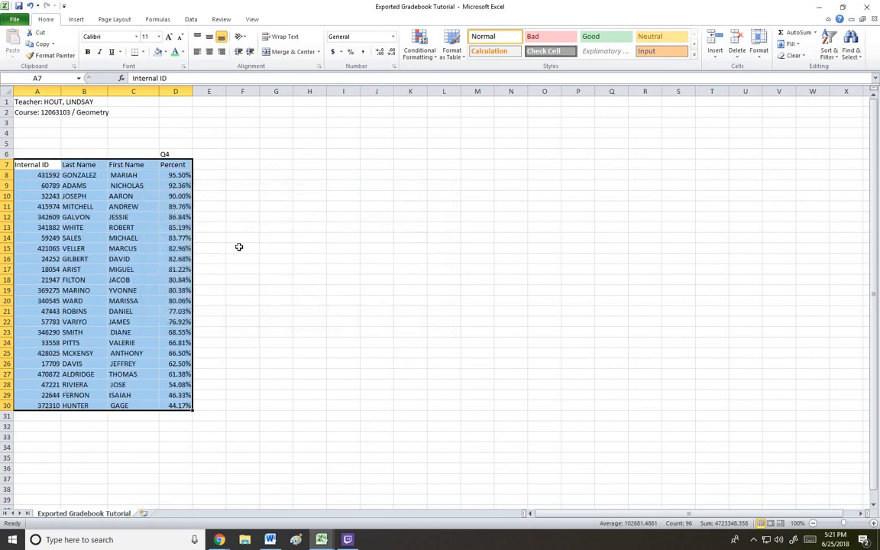
Step: Locate the students below 70% and copy their IDs and names in A23:C30
{"action": "left_click", "coordinate": [241, 247]}
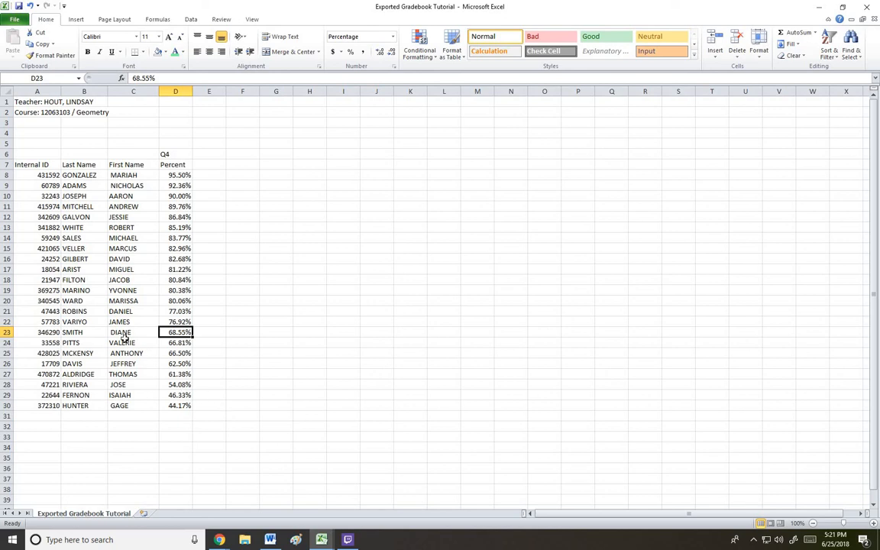
{"action": "left_click", "coordinate": [84, 331]}
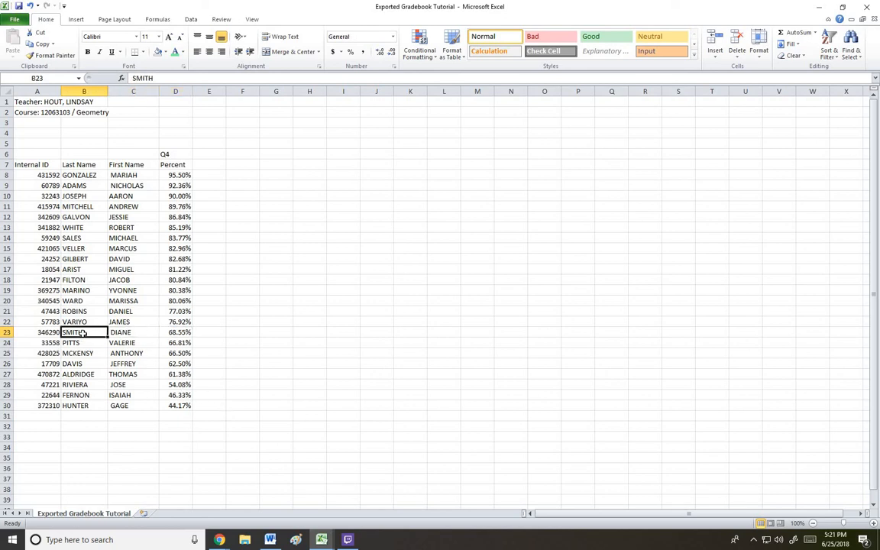
{"action": "left_click", "coordinate": [36, 332]}
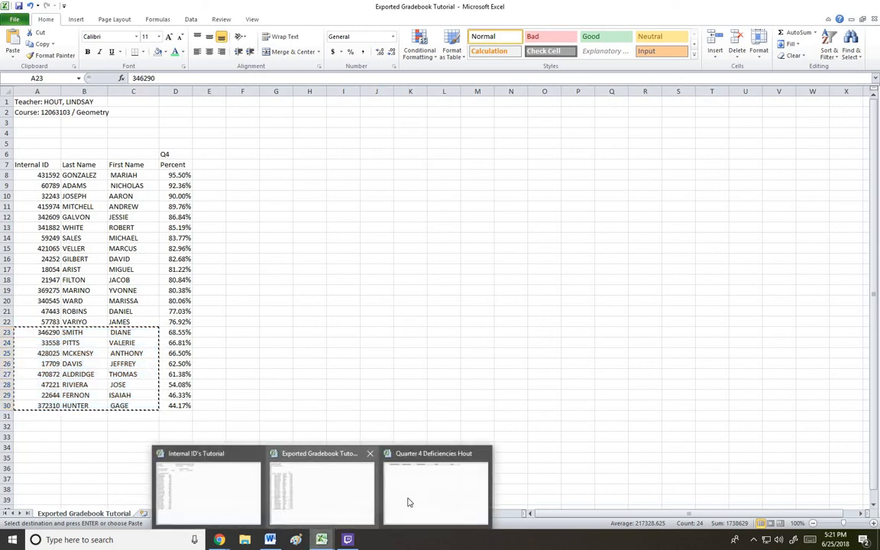
Step: Paste the eight failing students' IDs and names into row 2 of the Quarter 4 Deficiencies sheet
{"action": "right_click", "coordinate": [70, 113]}
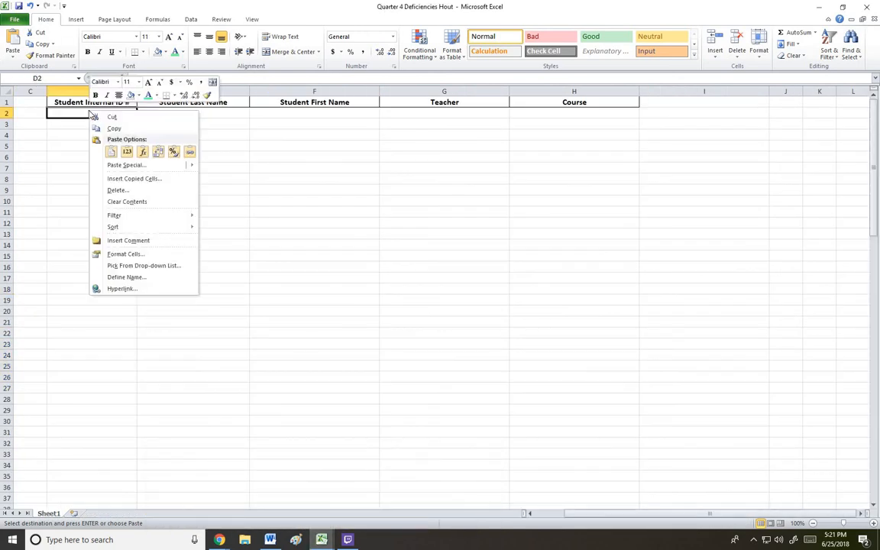
{"action": "left_click", "coordinate": [110, 151]}
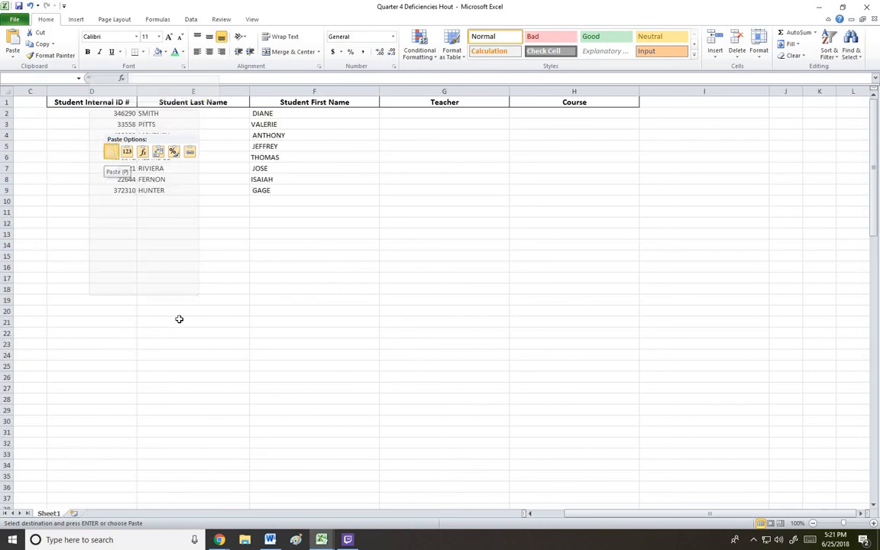
{"action": "left_click", "coordinate": [193, 299]}
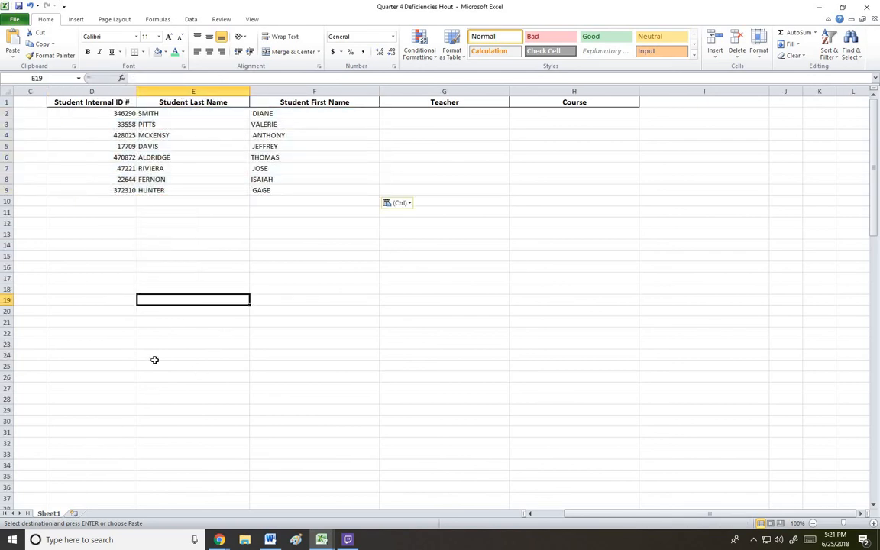
{"action": "mouse_move", "coordinate": [167, 296]}
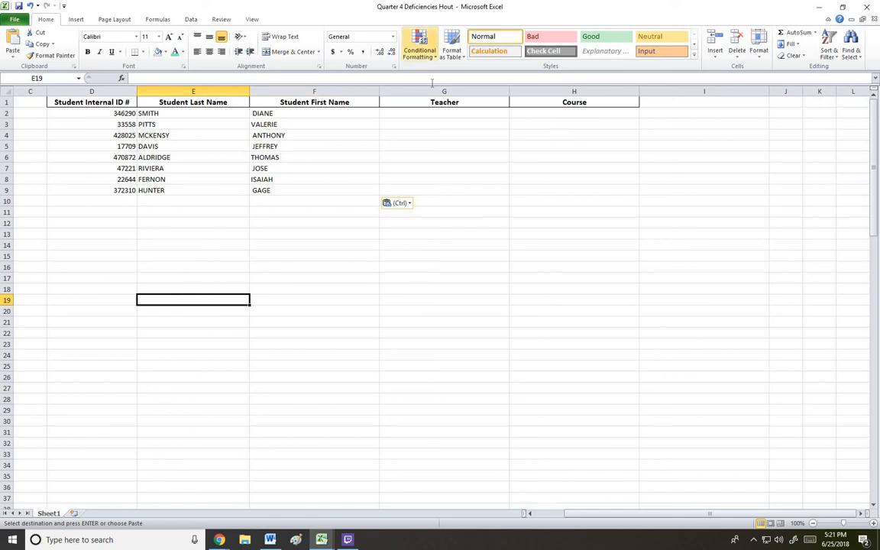
Step: Enter Hout as teacher and Geometry as course and fill both down to row 9
{"action": "left_click", "coordinate": [445, 113]}
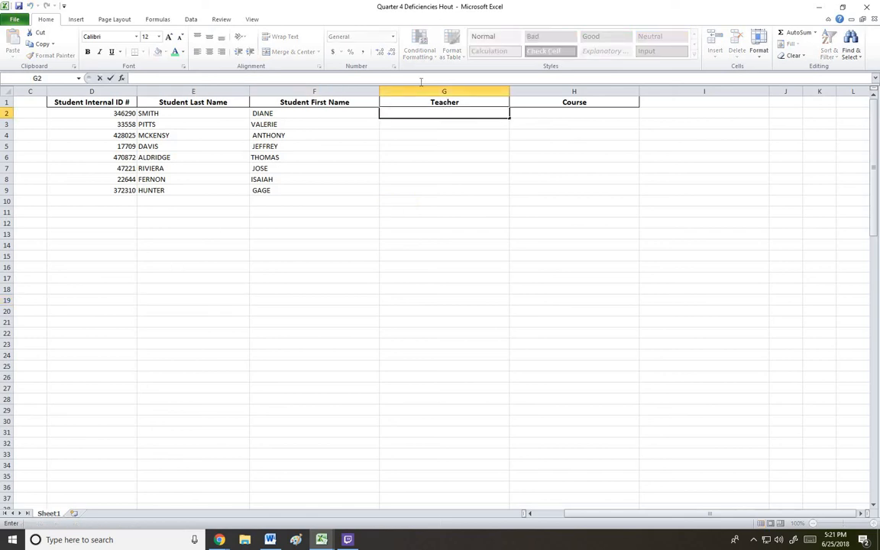
{"action": "type", "text": "ge"}
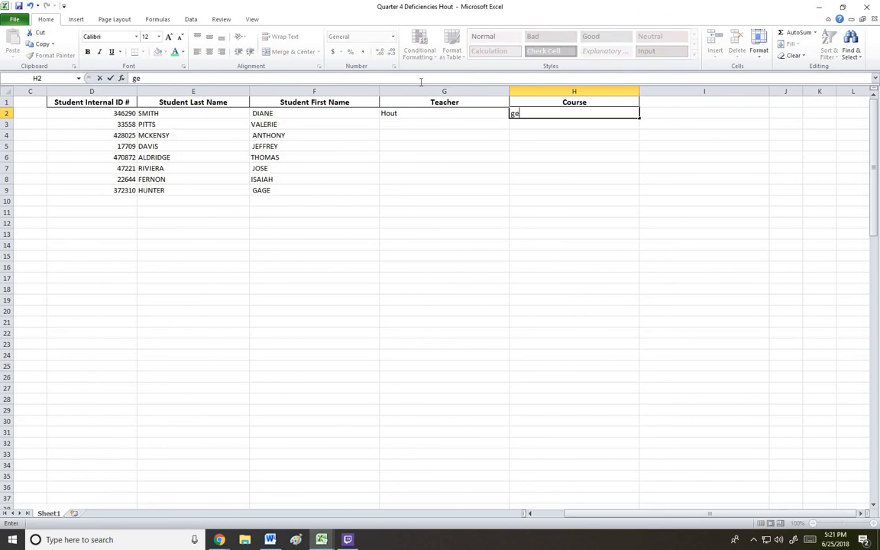
{"action": "key", "text": "Backspace"}
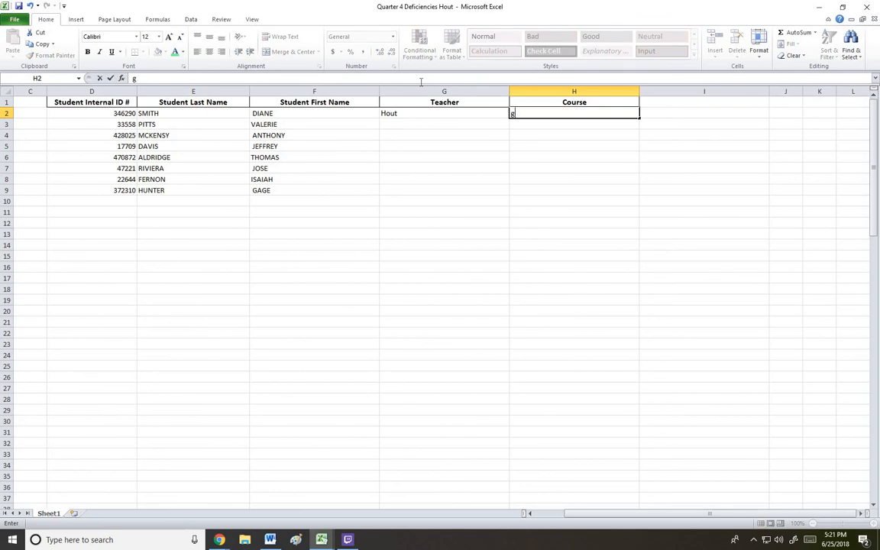
{"action": "type", "text": "eometry"}
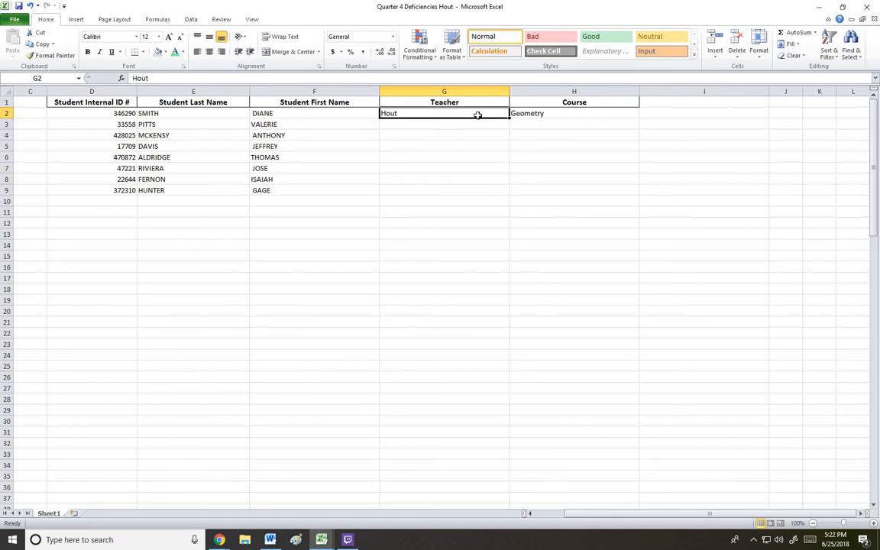
{"action": "left_click", "coordinate": [575, 113]}
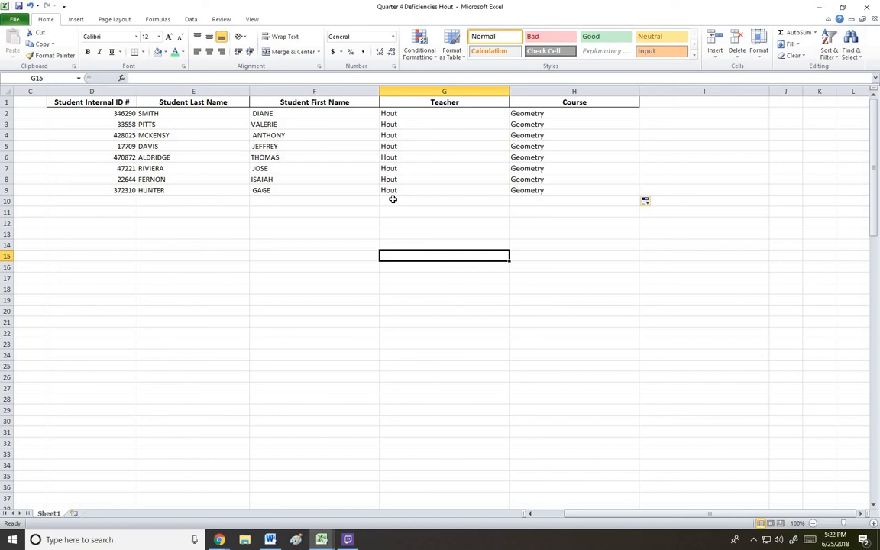
{"action": "mouse_move", "coordinate": [382, 254]}
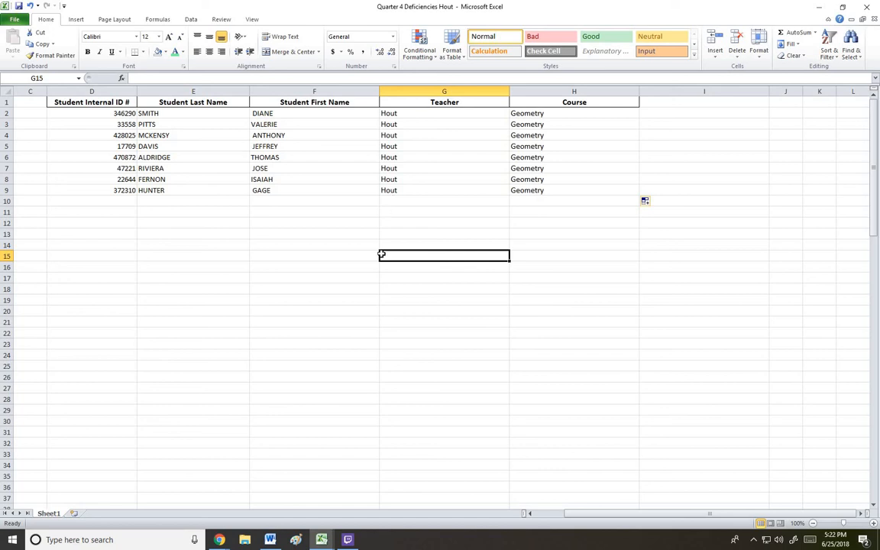